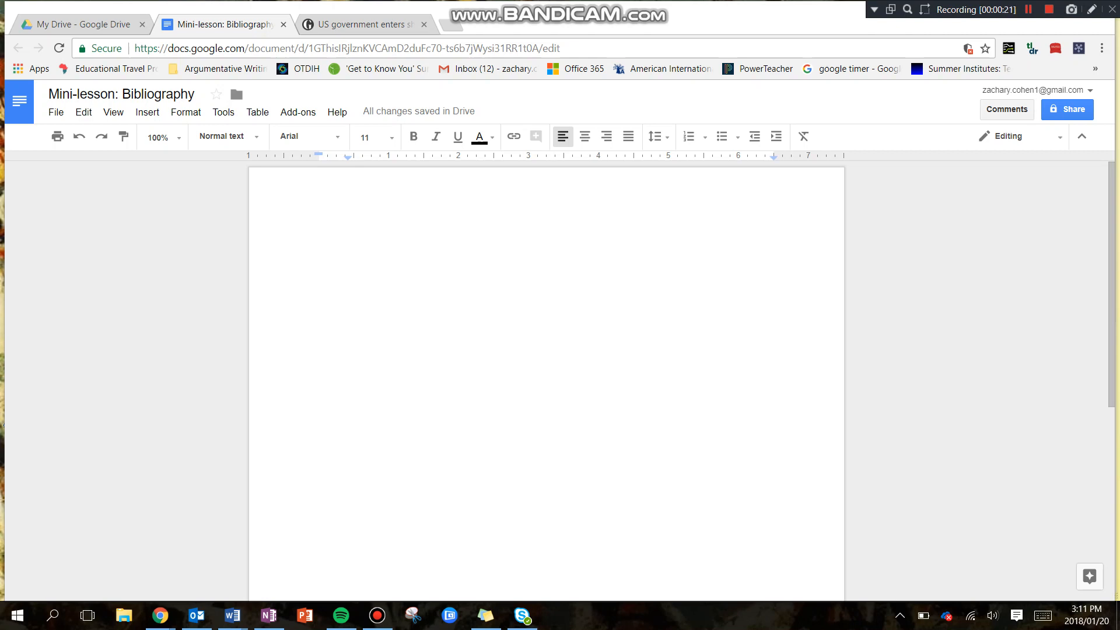
- Open the add-ons store from the Add-ons menu to get EasyBib Bibliography Creator
left_click(298, 112)
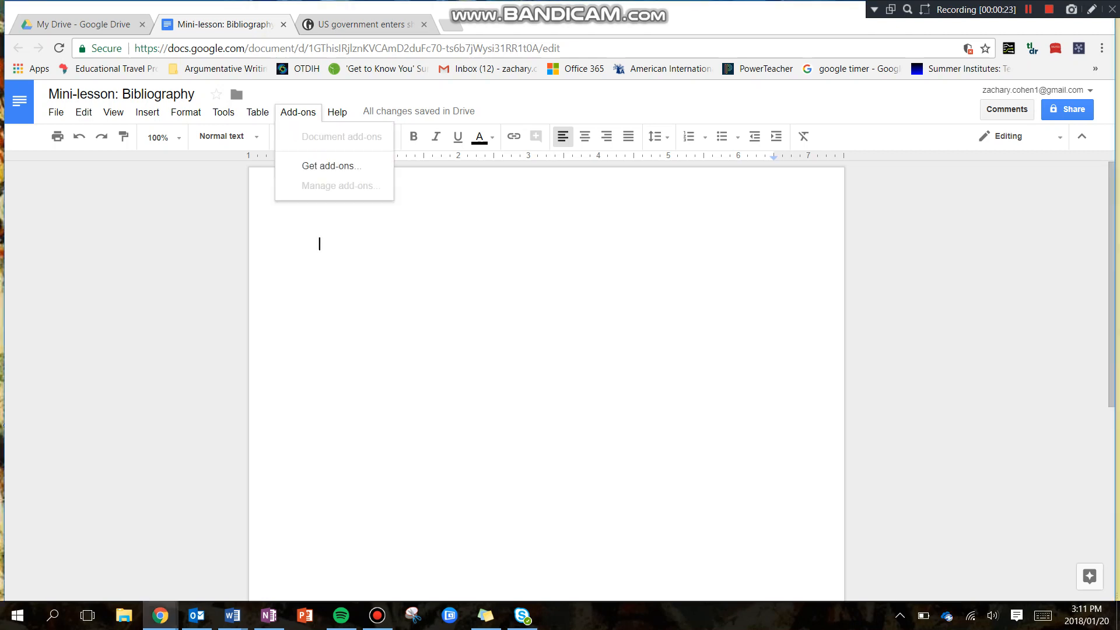
left_click(331, 165)
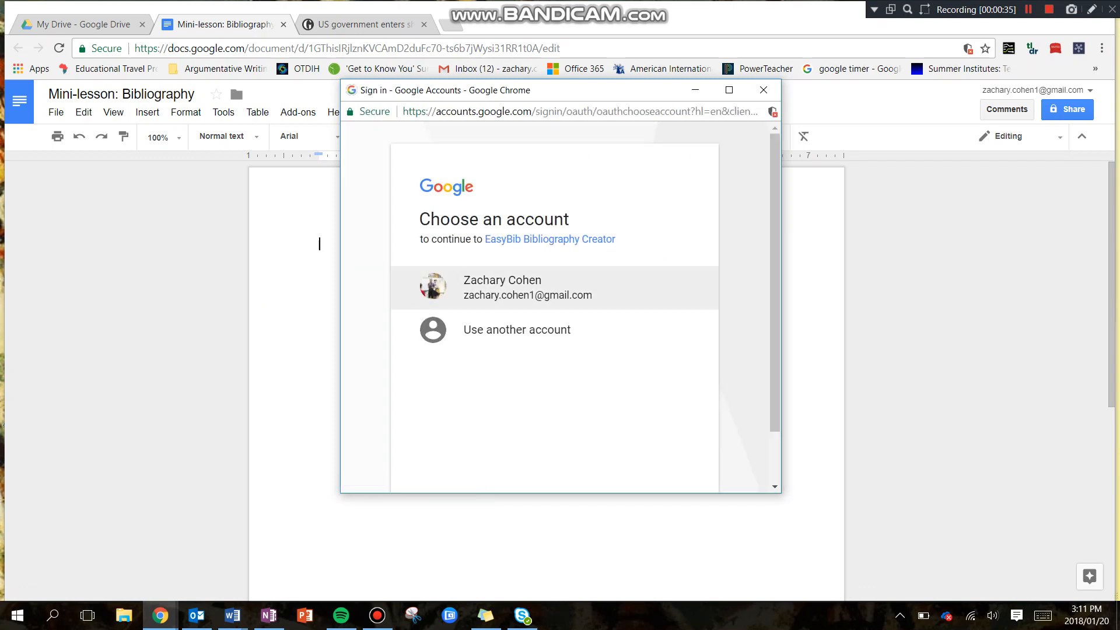
- Sign in with the Google account and allow EasyBib's requested permissions
left_click(526, 287)
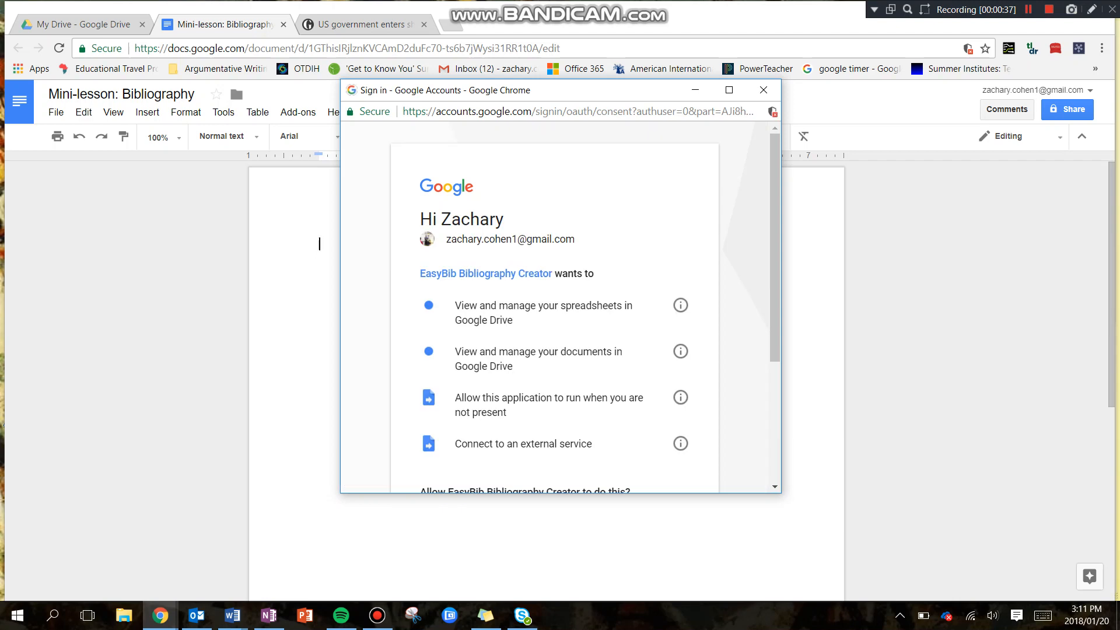
scroll("down", 3)
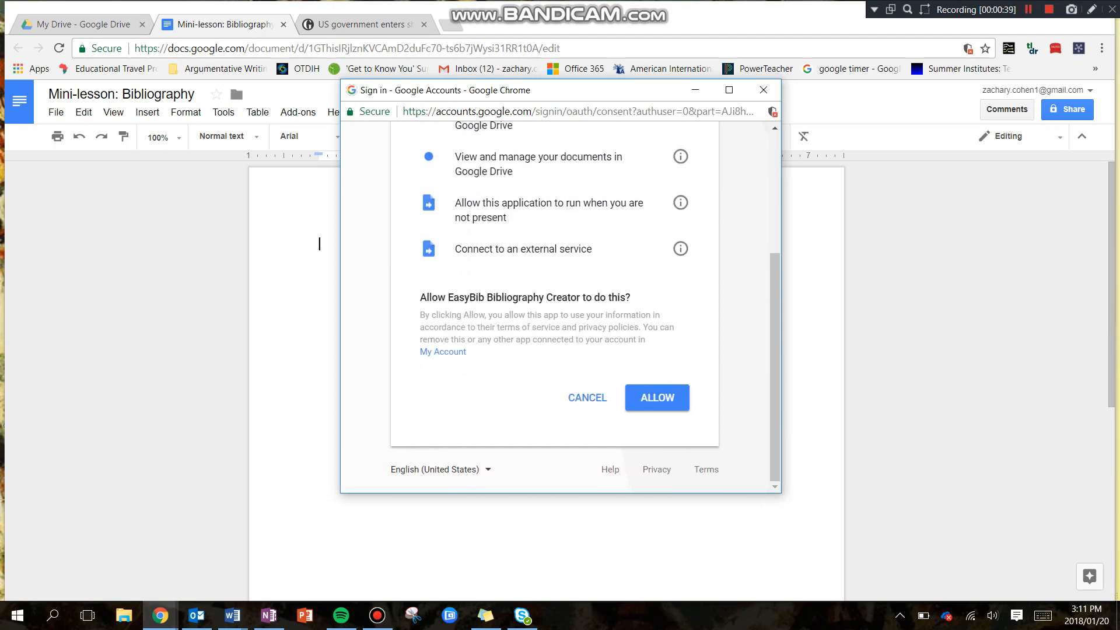
left_click(656, 397)
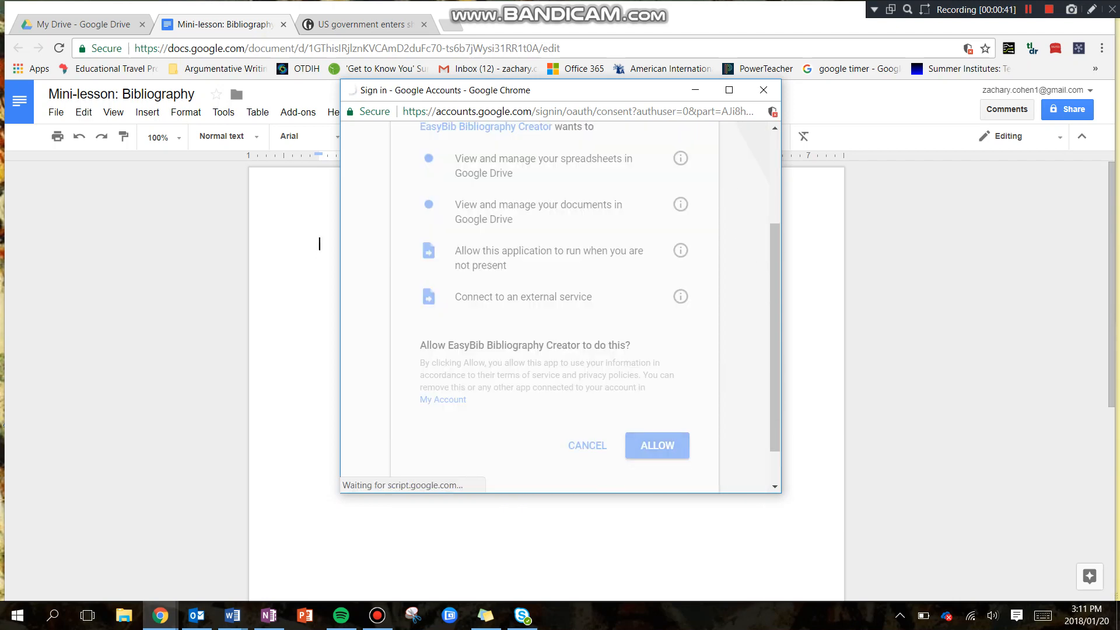
left_click(657, 445)
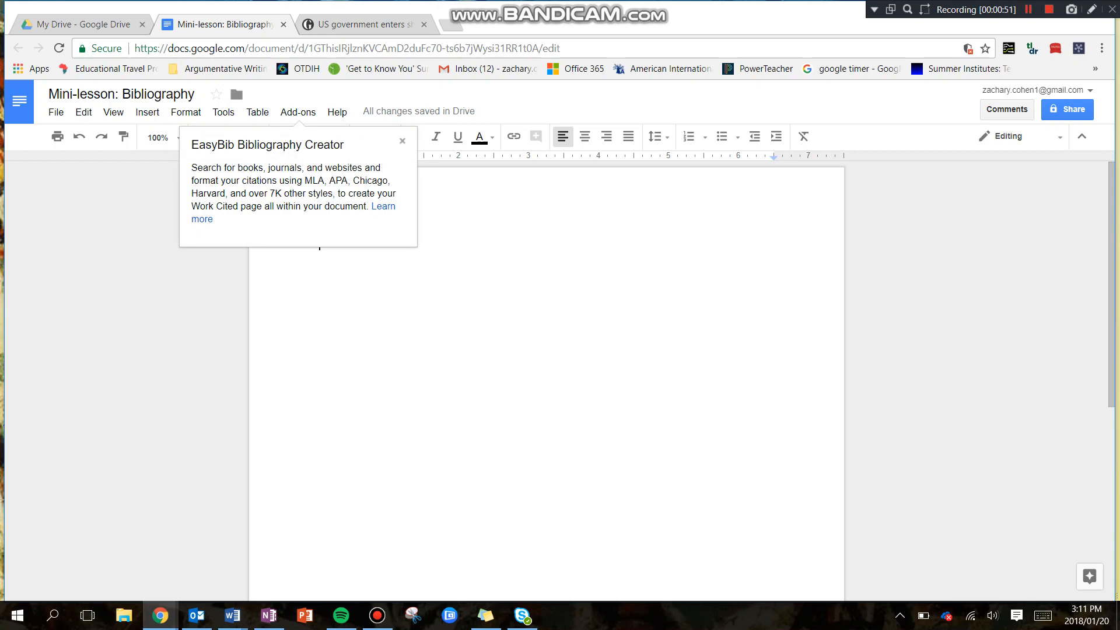
- Open EasyBib's Manage Bibliography sidebar, place the cursor at the page top, and choose Website
left_click(298, 112)
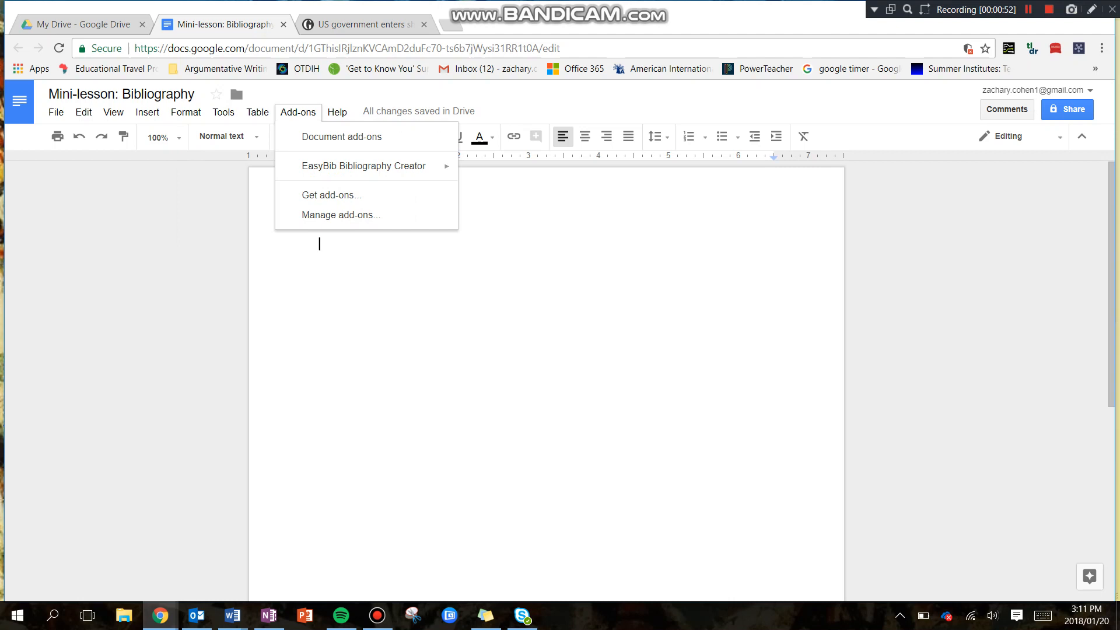
mouse_move(364, 166)
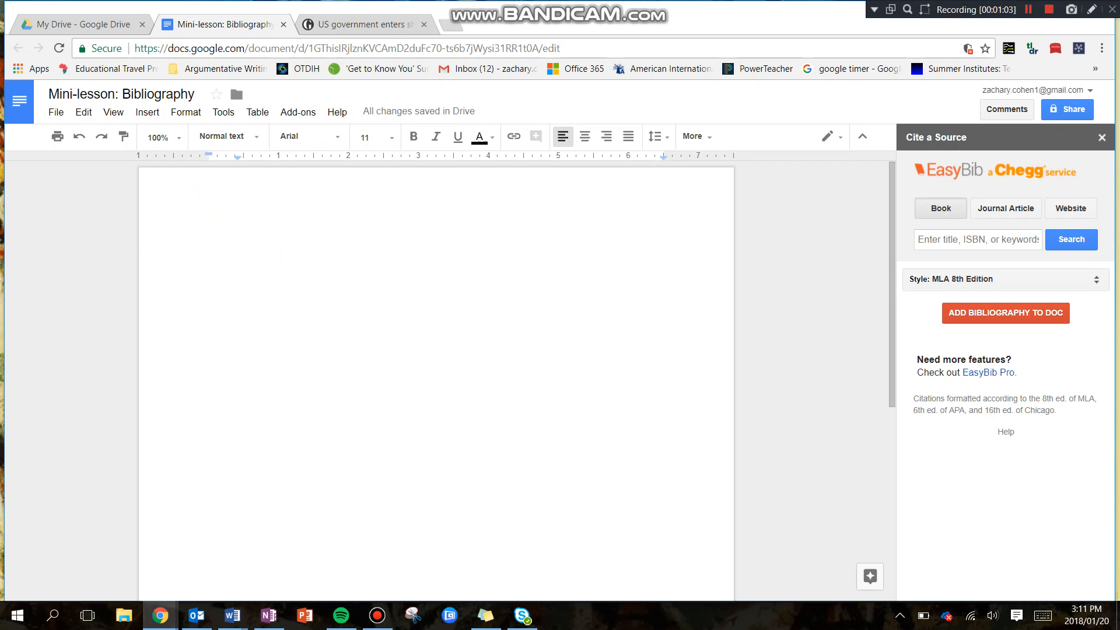
left_click(209, 245)
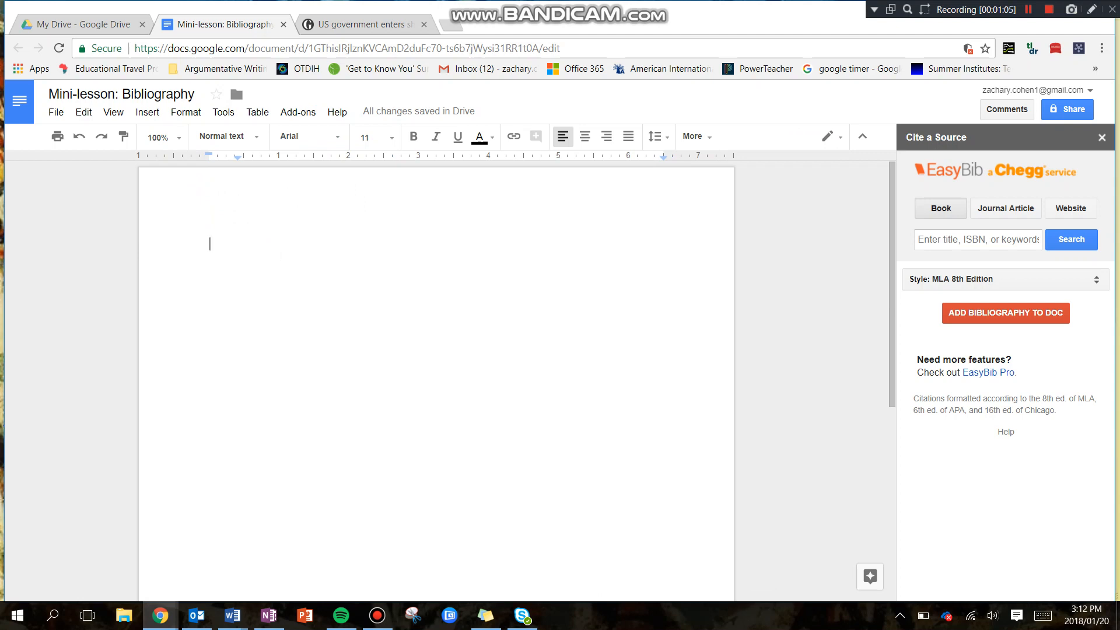
left_click(1071, 208)
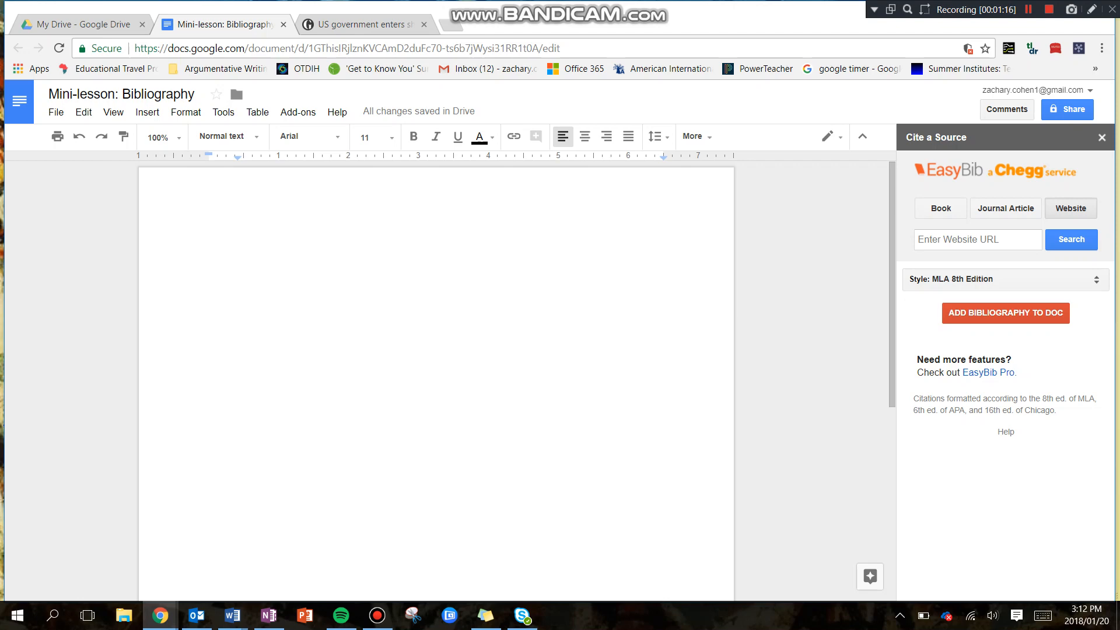
- Copy the Guardian Senate funding-bill article URL and return to the bibliography document
left_click(366, 24)
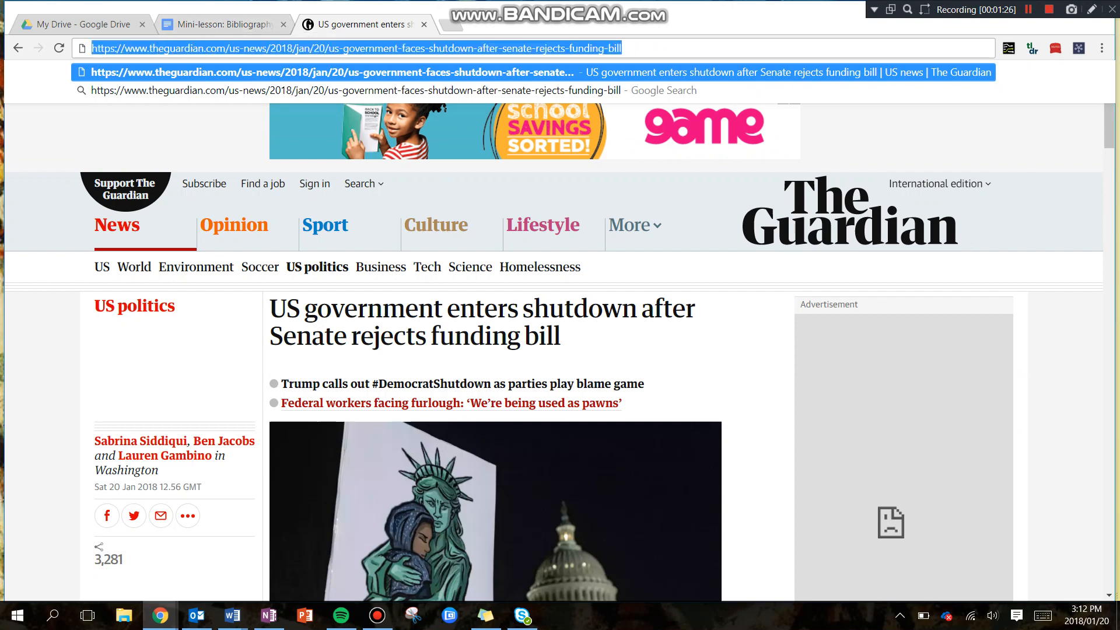
left_click(224, 25)
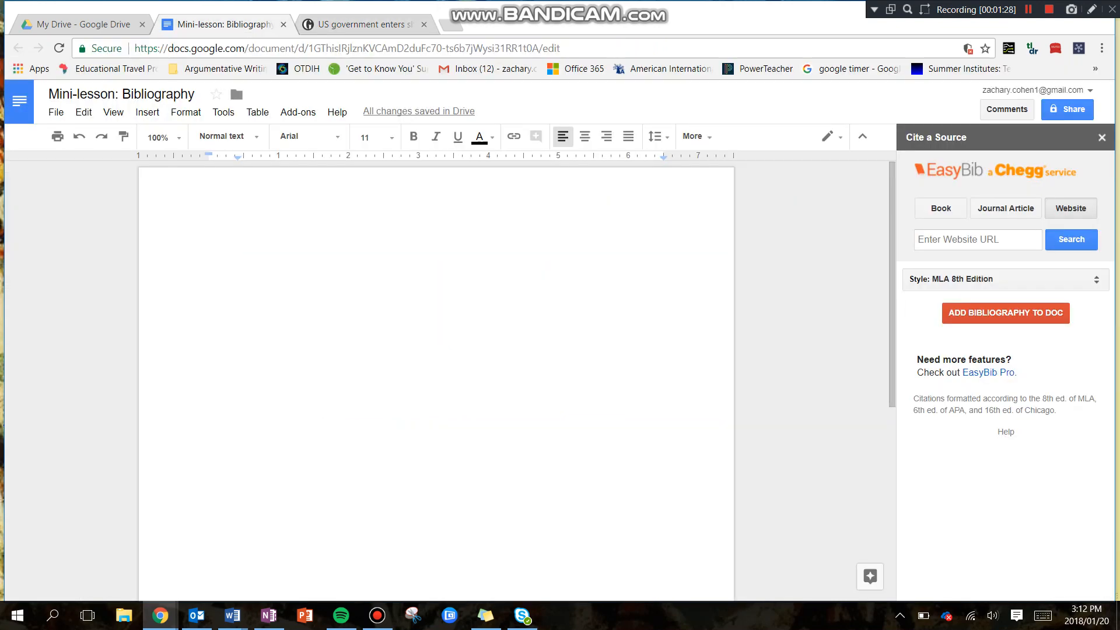
- Search EasyBib for the pasted Guardian URL, select the article, and add the bibliography
type("er-senate-rejects-funding-bill")
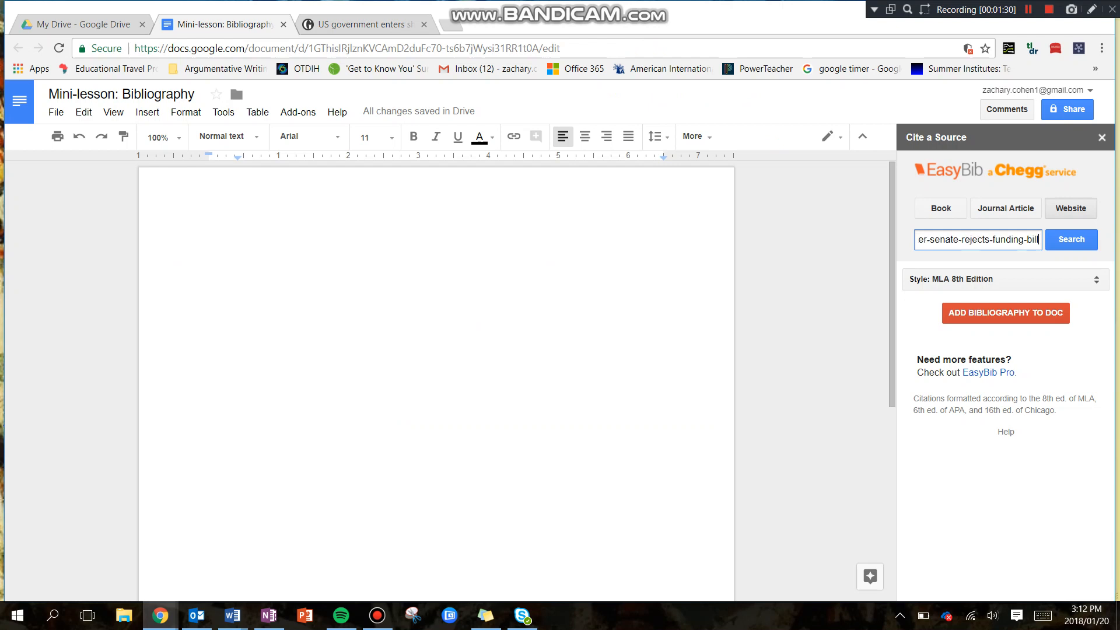
left_click(1071, 239)
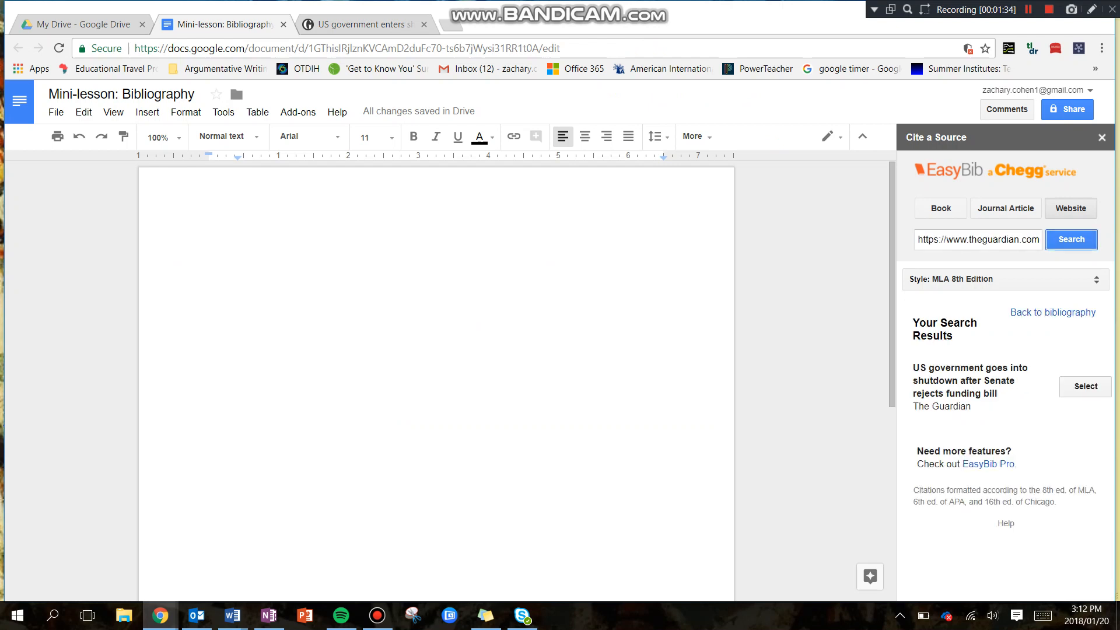
left_click(1084, 386)
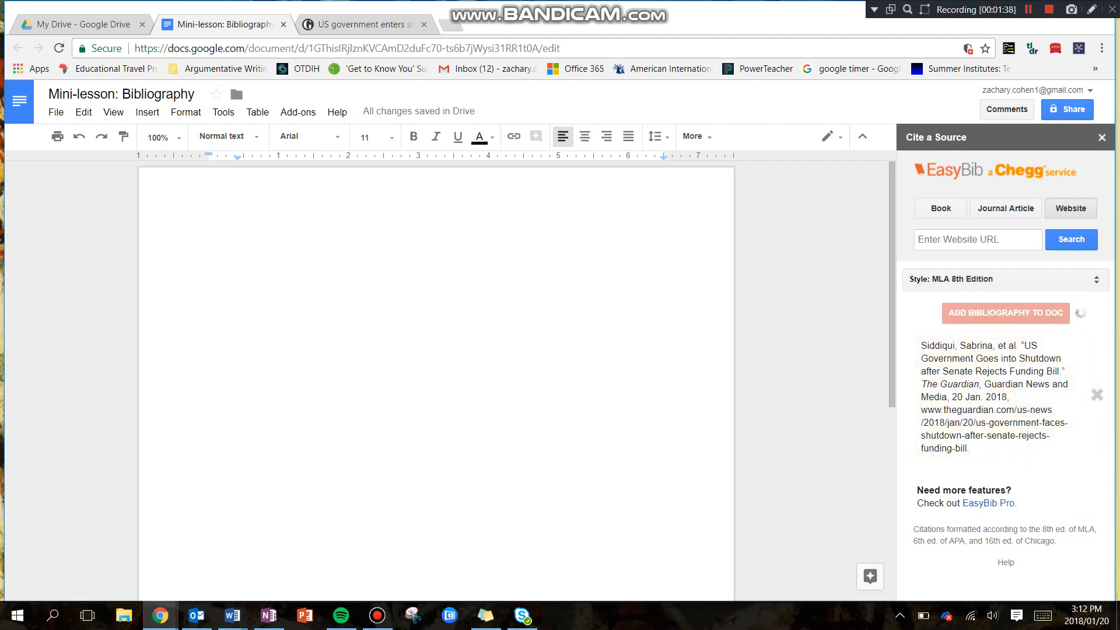
left_click(1004, 313)
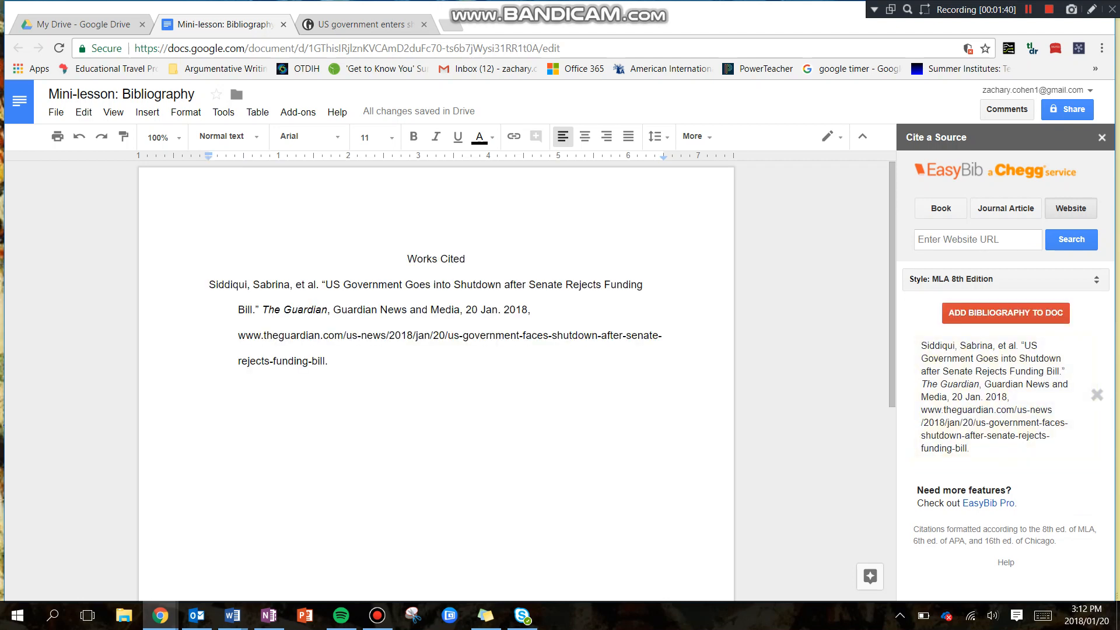